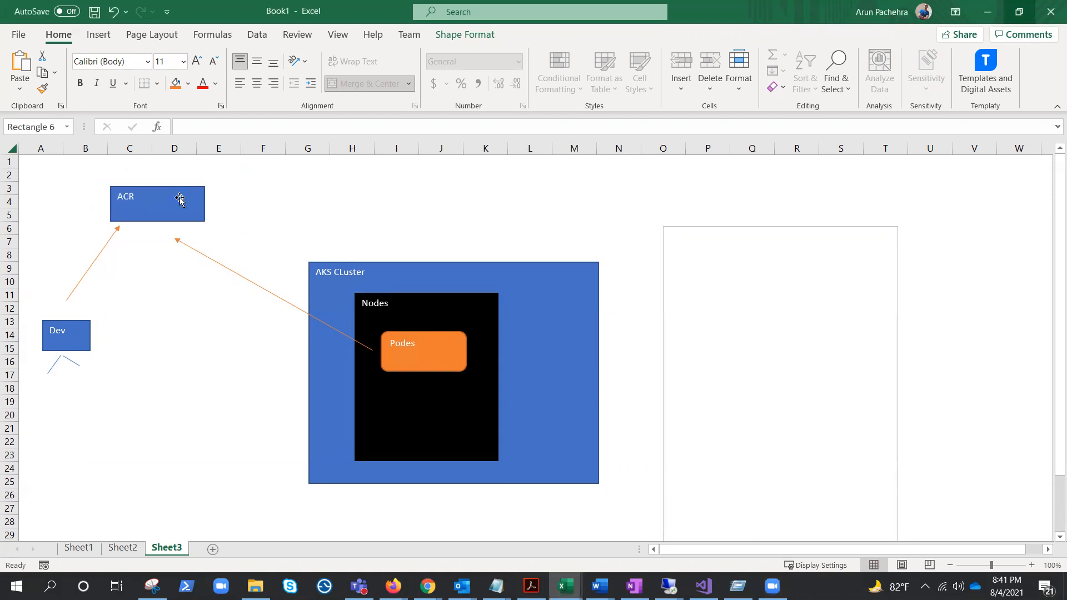
Step: Nudge the Dev box slightly left beneath the arrow to ACR
click(60, 329)
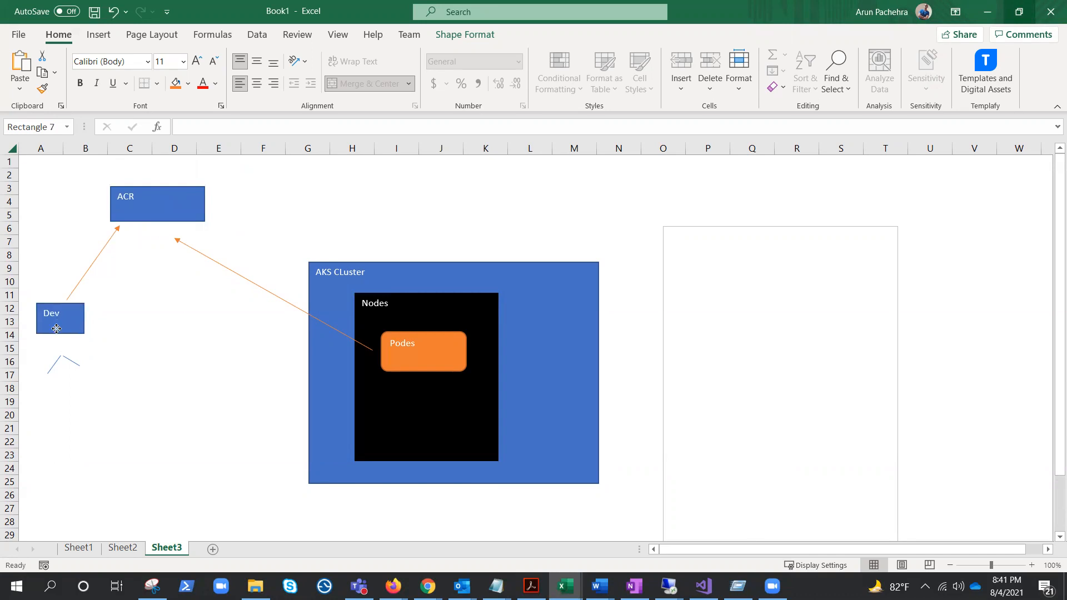
click(56, 328)
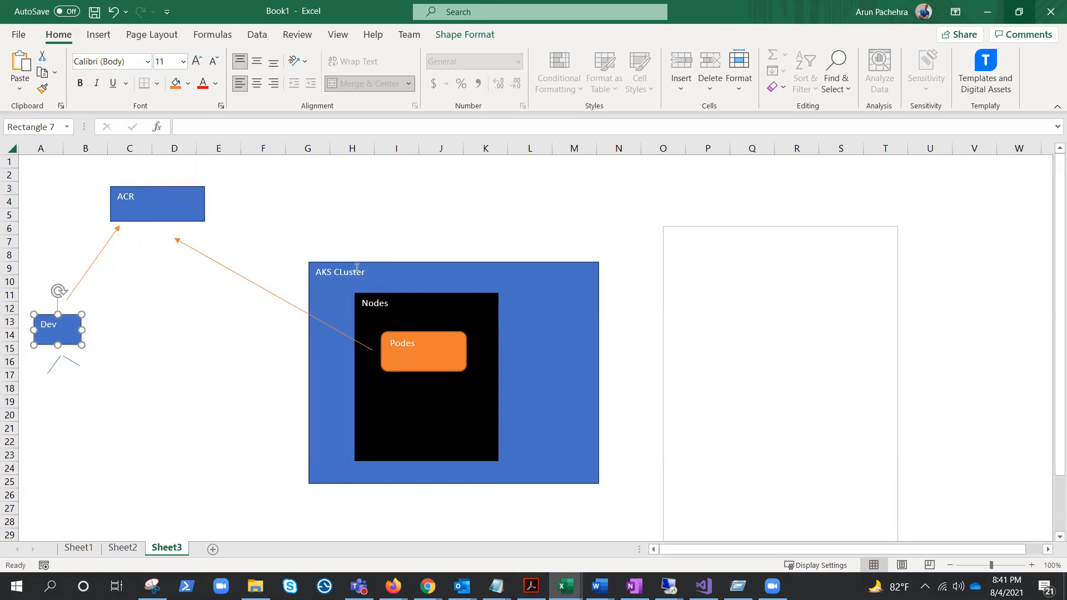
mouse_move(351, 276)
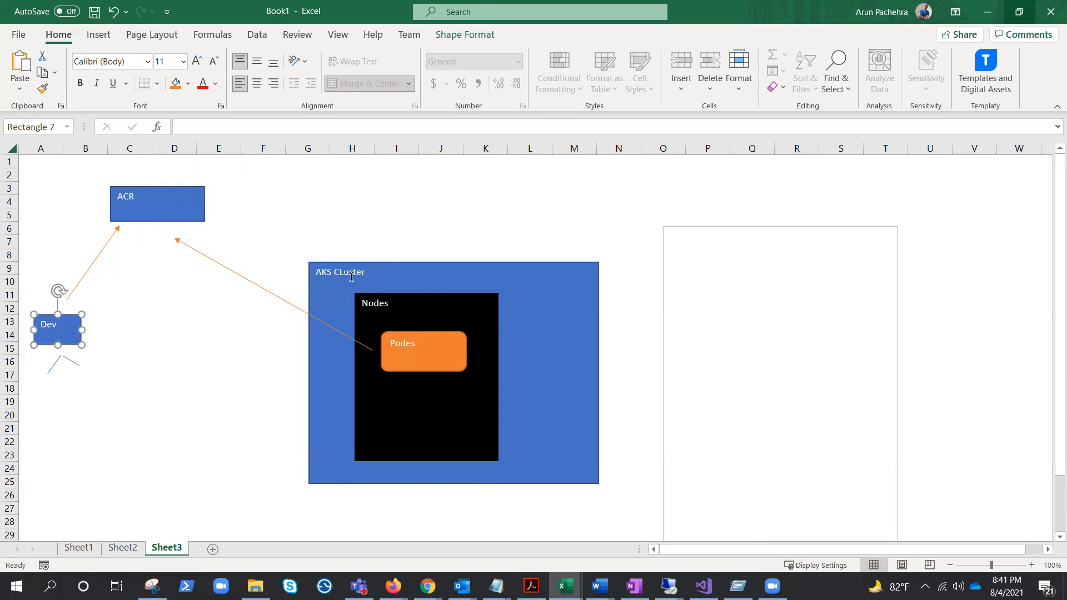
mouse_move(453, 326)
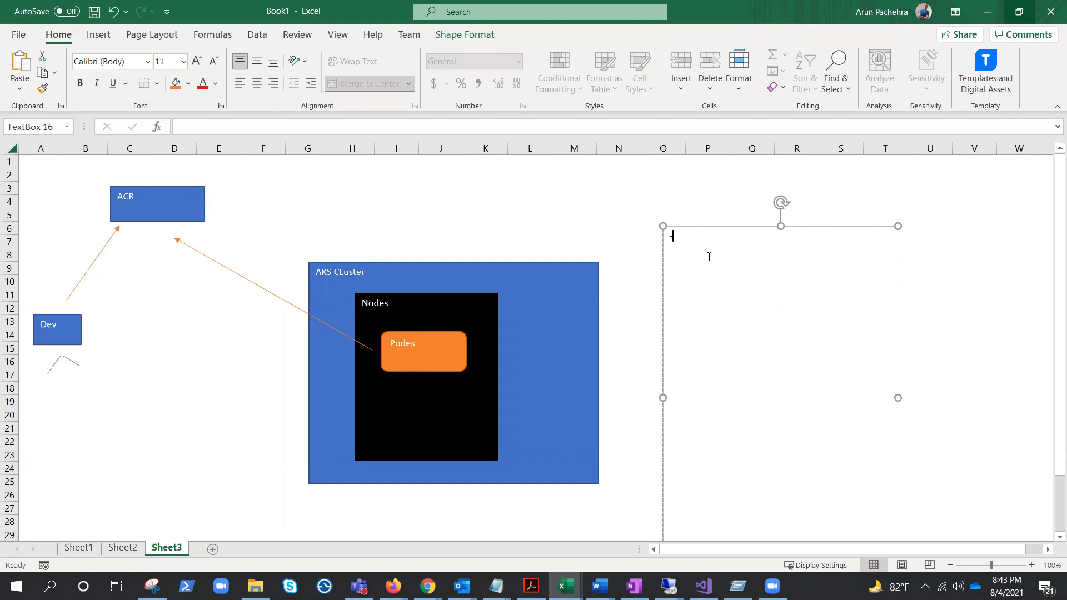
Step: Type '- Master' and 'Restrict the access : White list the ips or Private' on separate lines
text(- Masterf)
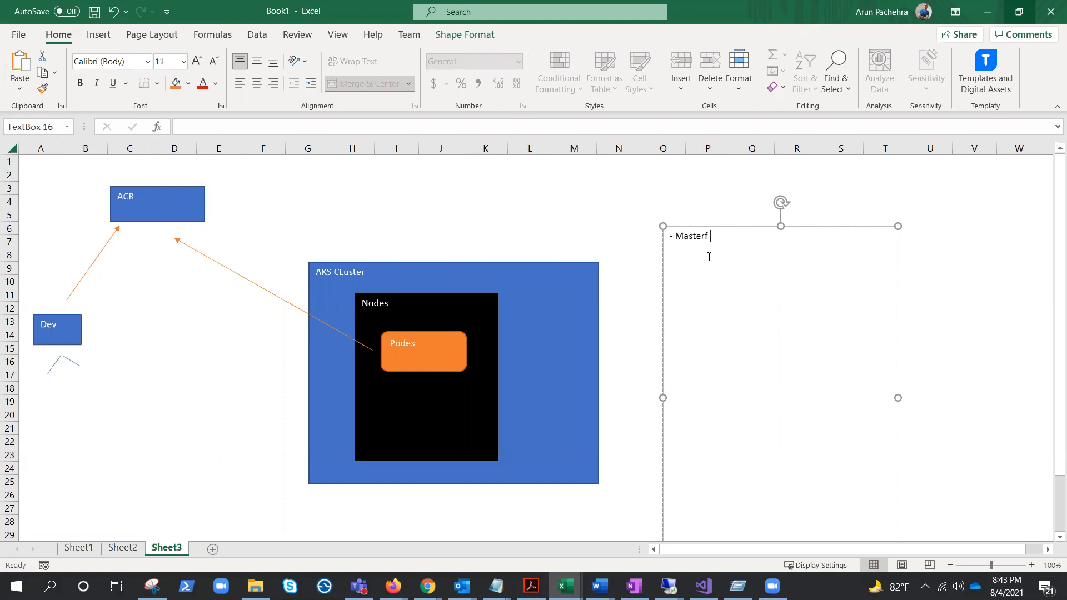
key(Enter)
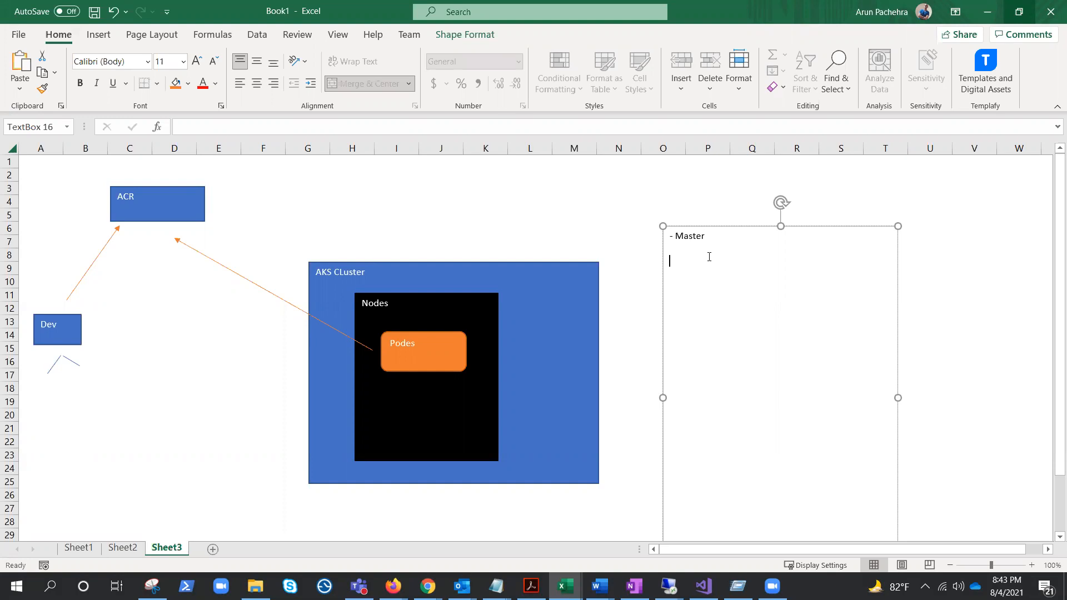
text(Restrict the access :)
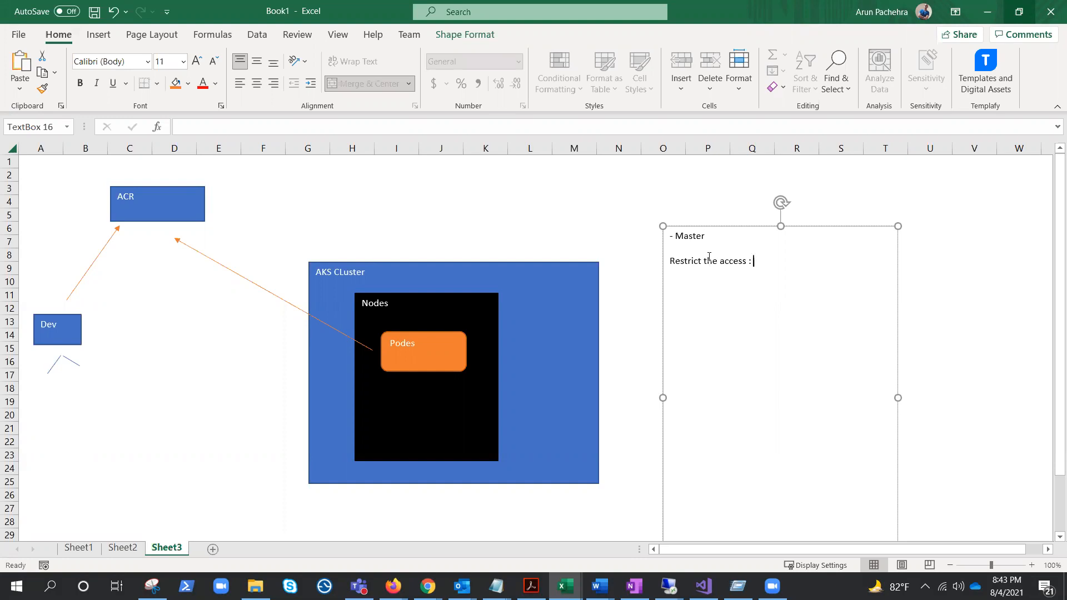
text(White list the ips o)
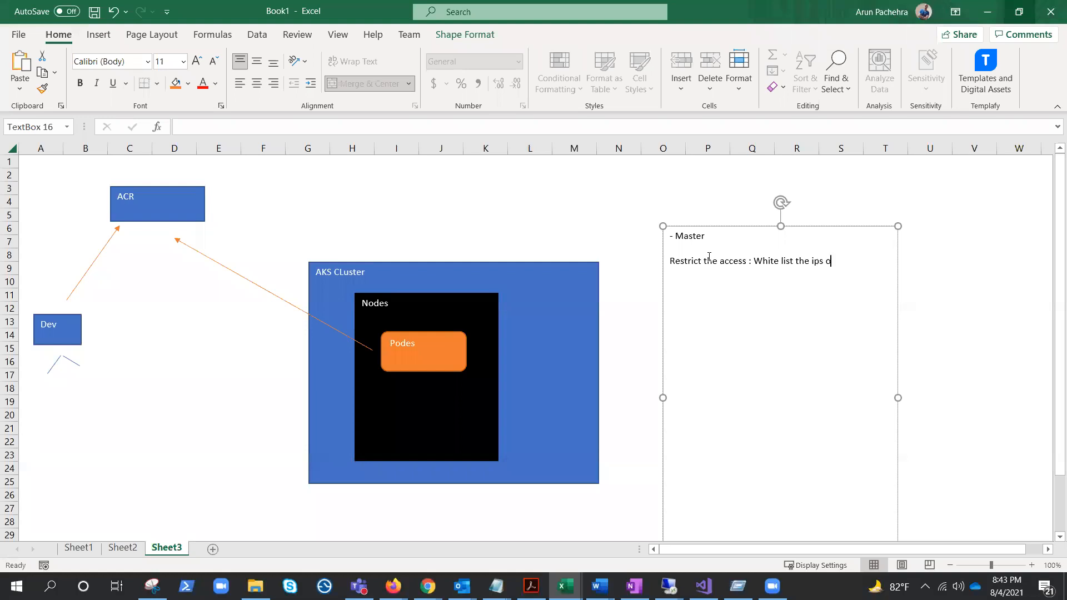
text(r)
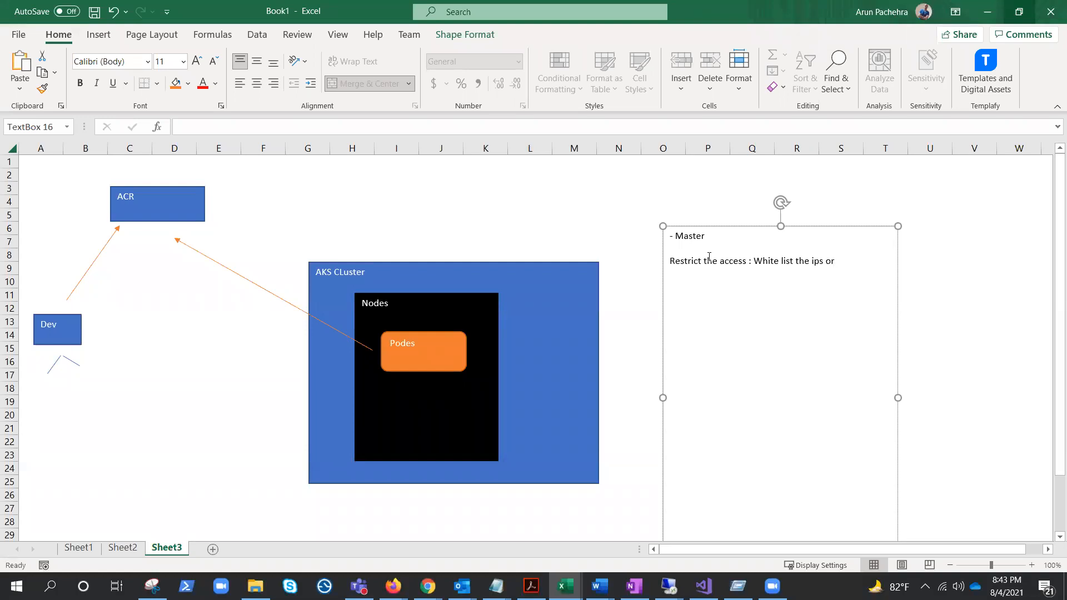
text(Private)
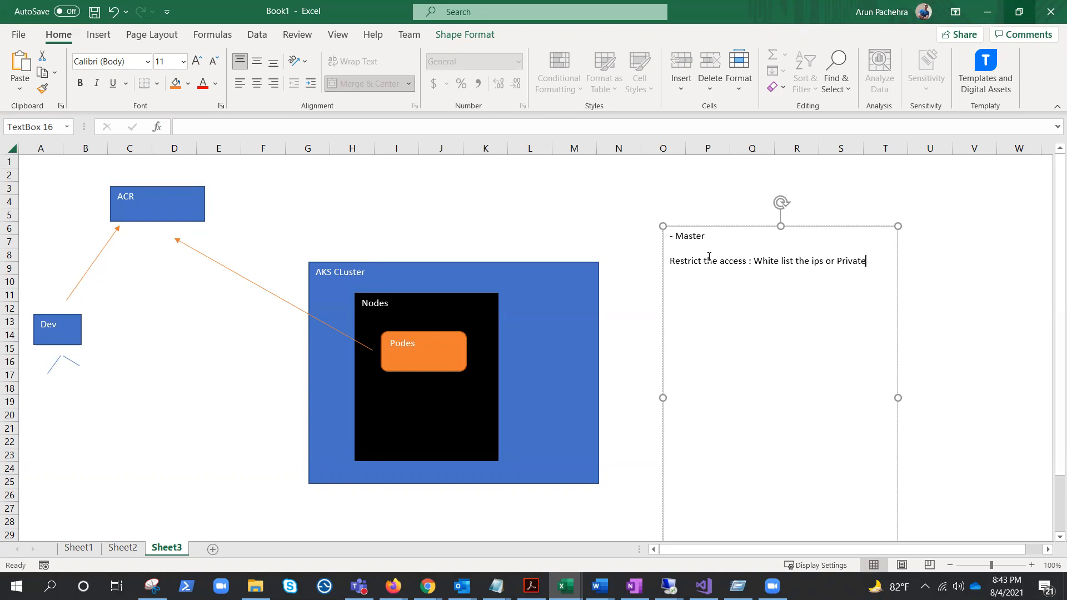
key(Enter)
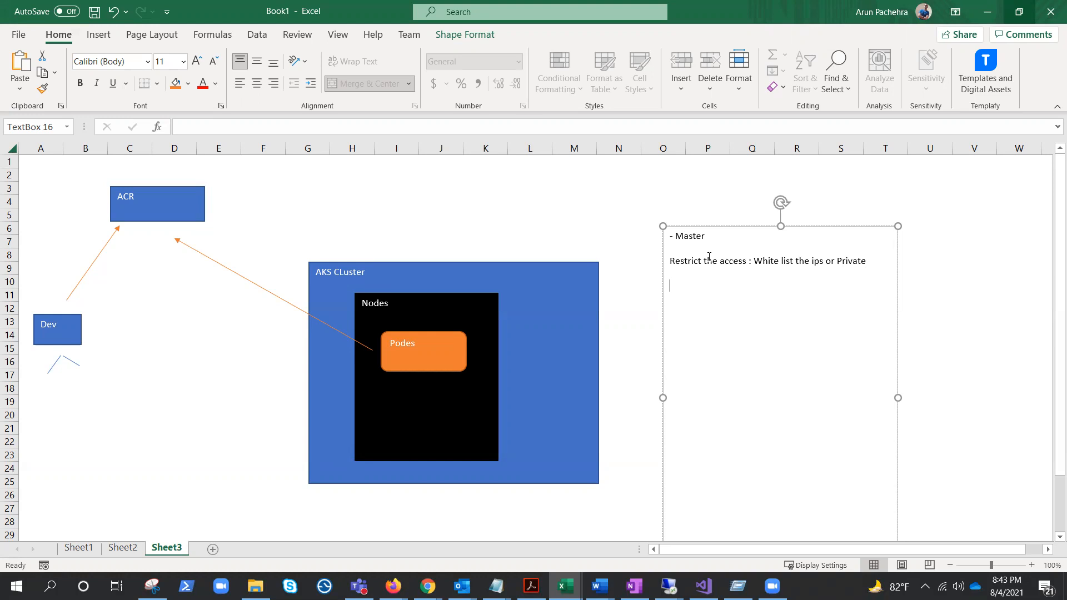
Step: Add the line 'RBAC - Azure AD' to the text box and start a new line
text(A)
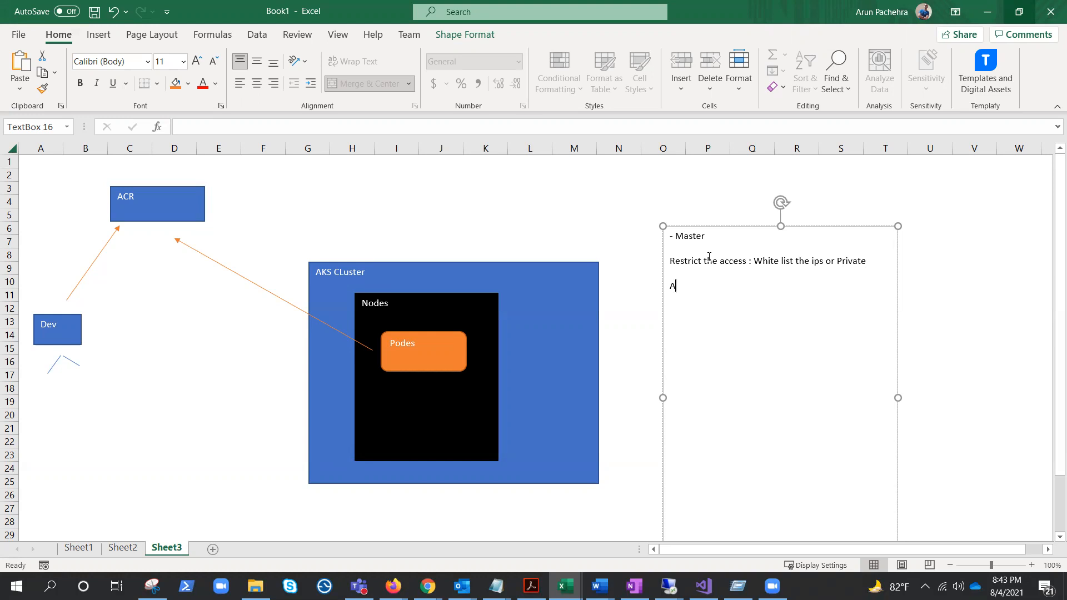
text(RB)
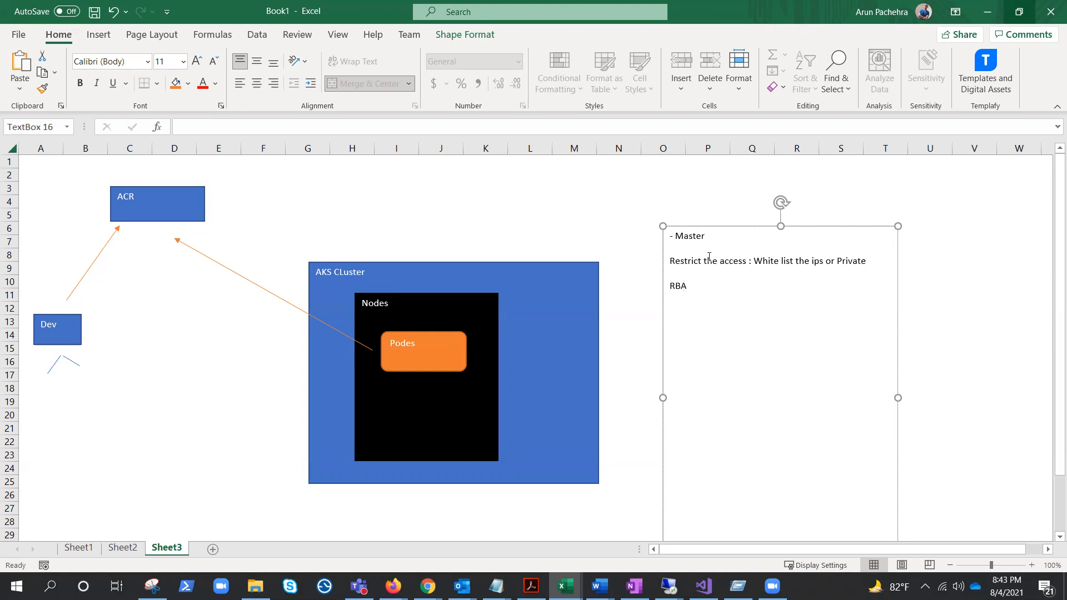
text(AC -)
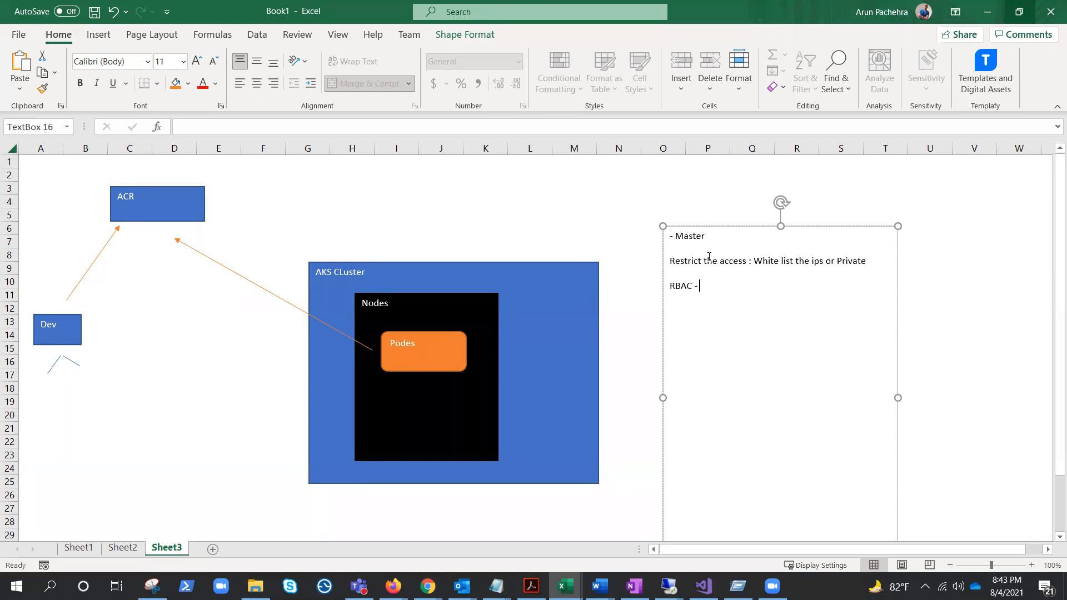
text(Azure A)
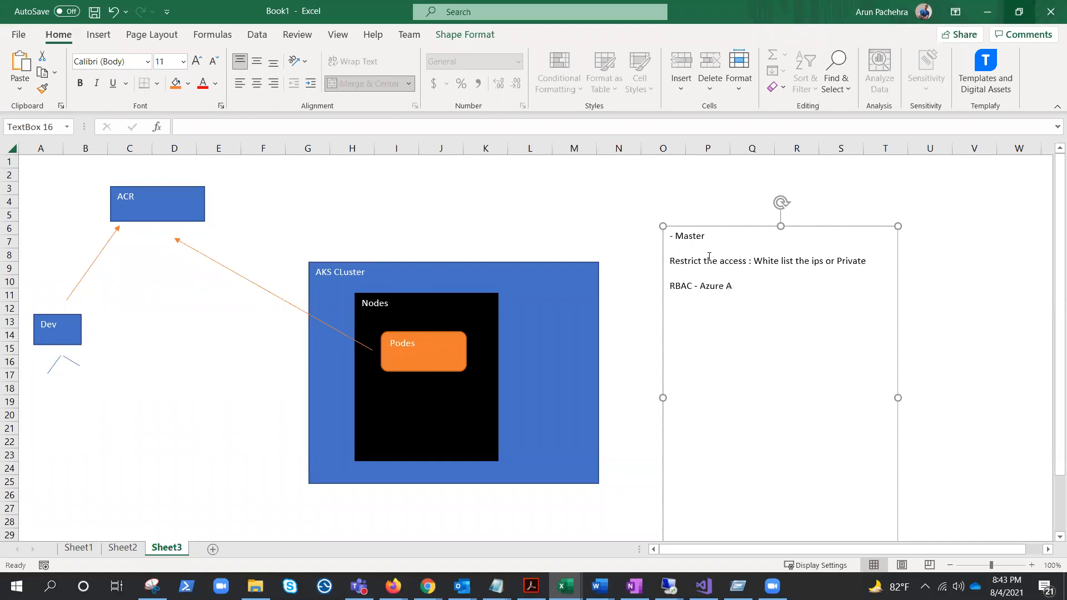
text(D)
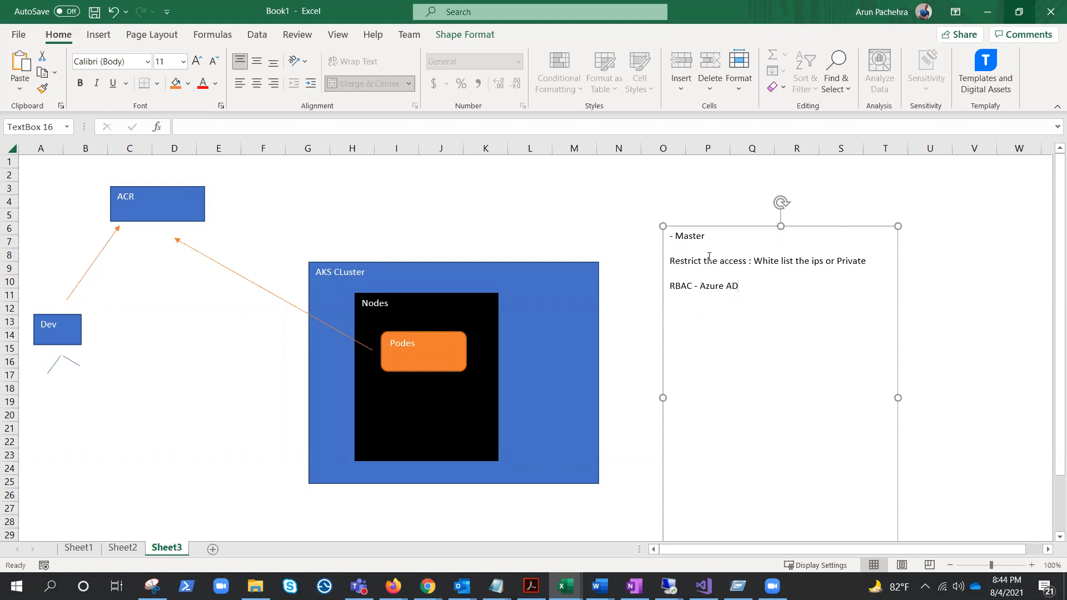
click(739, 285)
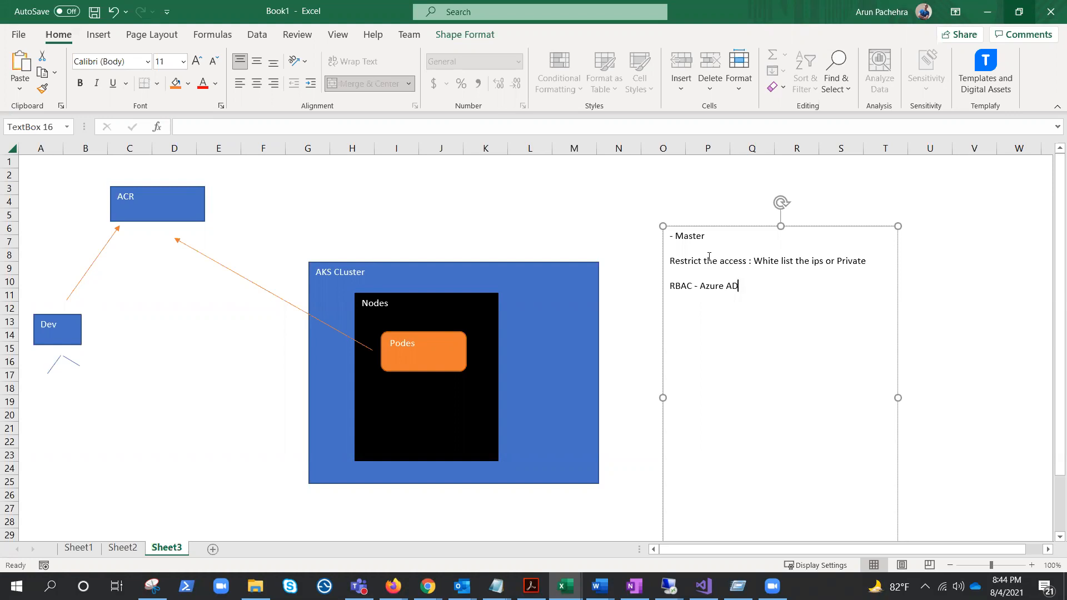
key(enter)
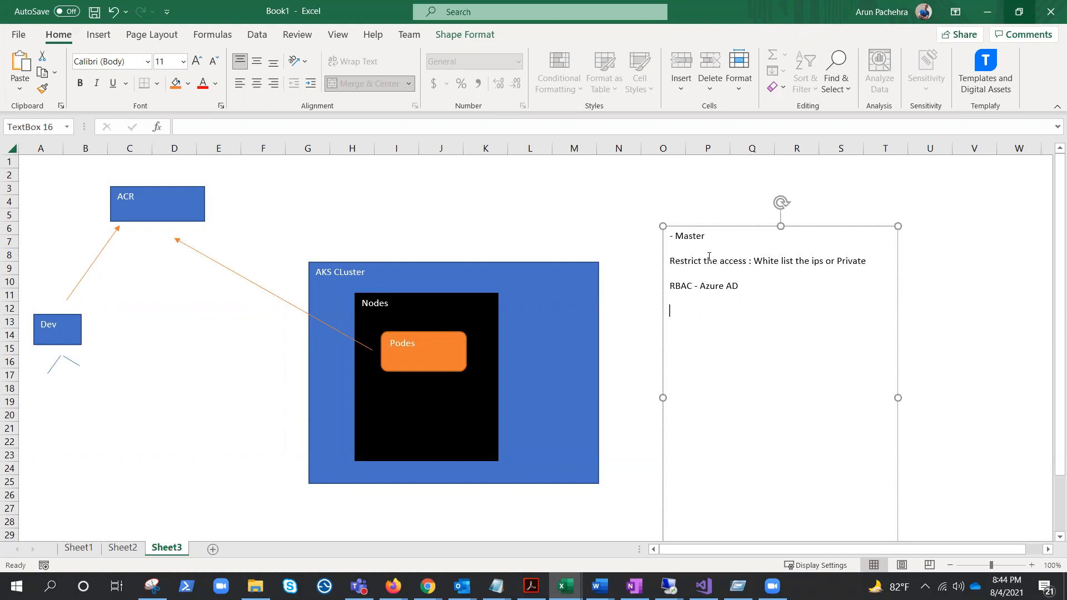
Step: Type 'latest version' as the fourth line of the notes
text(latest versio)
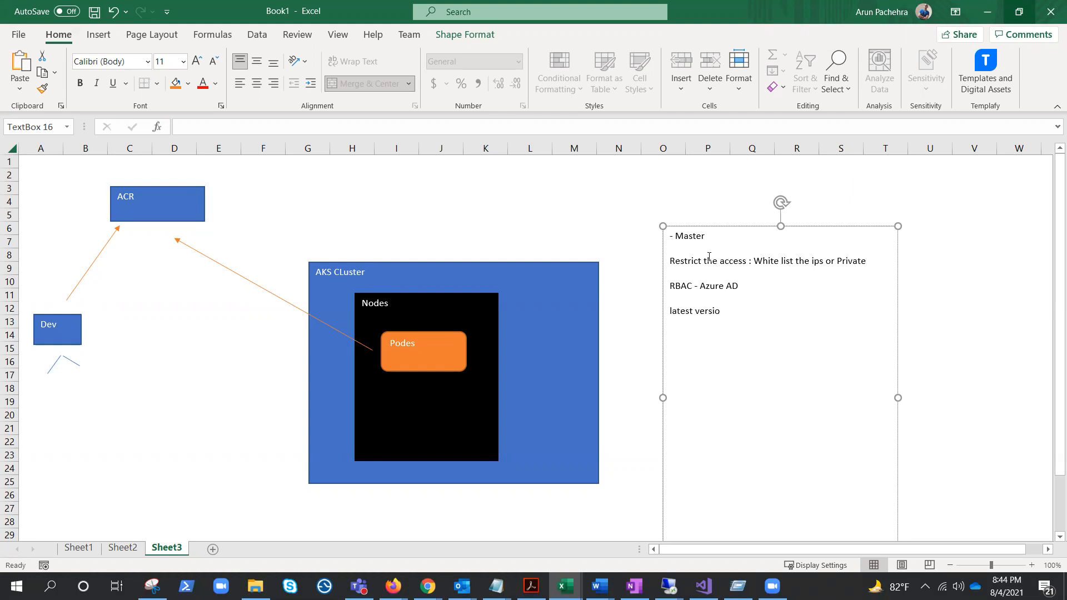
text(n)
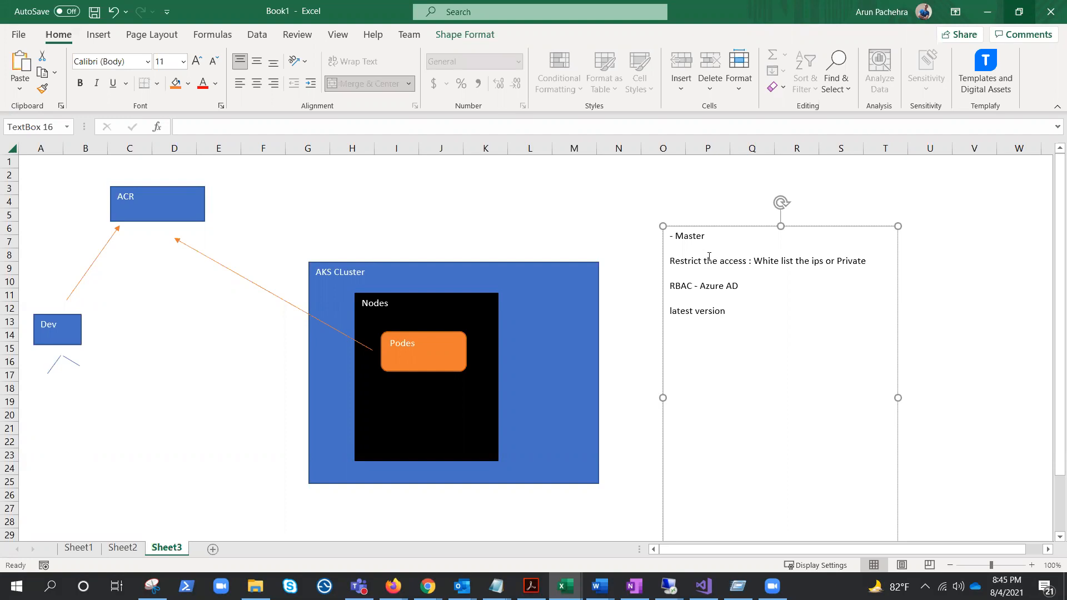
Step: Type 'AKS Master components logs - api-server' below 'latest version'
text(AKS Master componen)
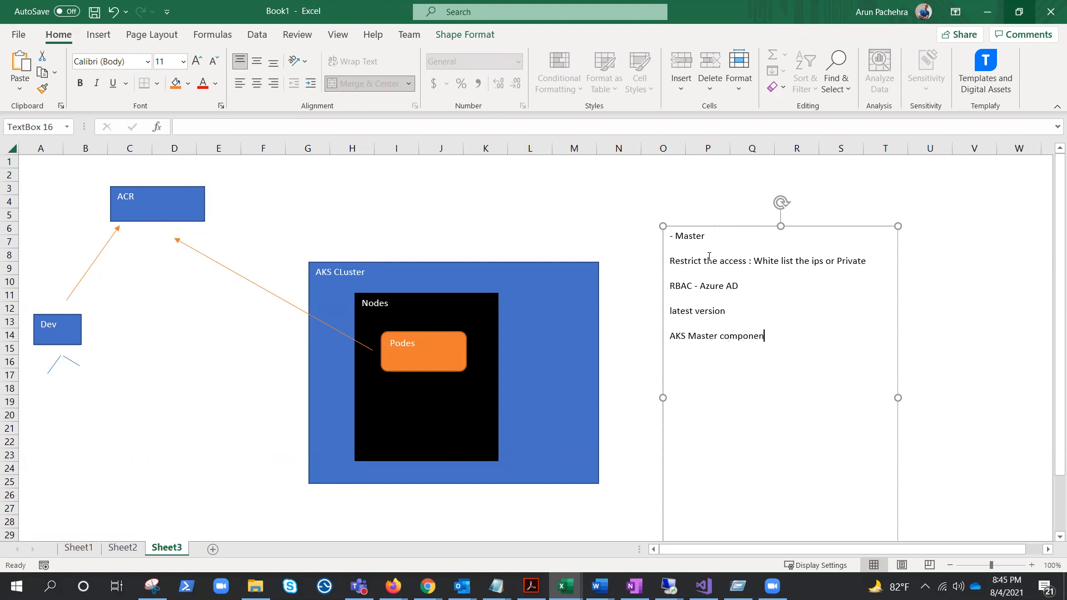
text(ts logs -)
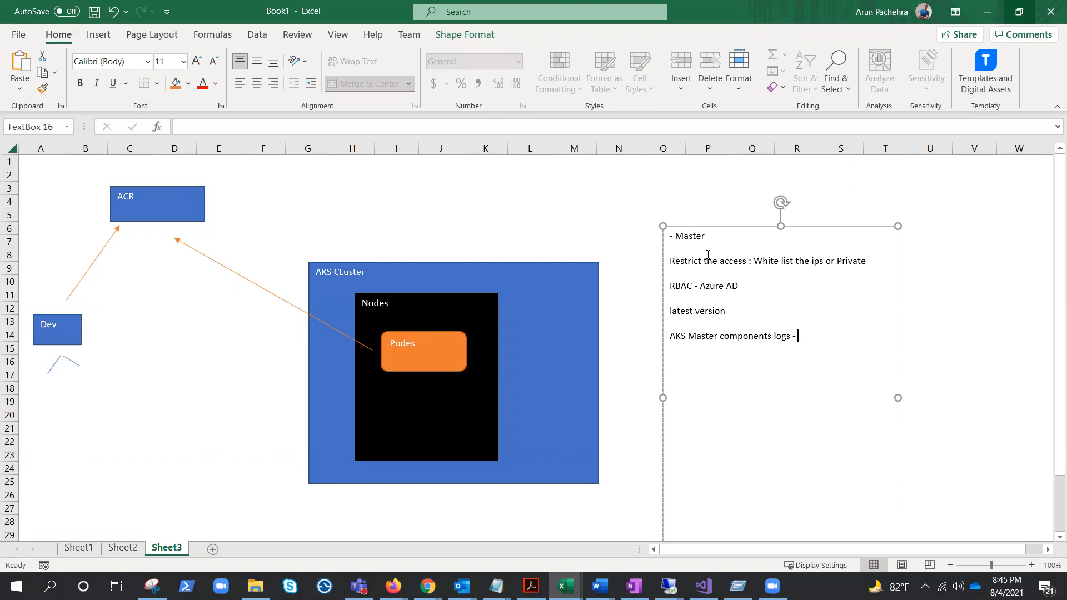
text(ap)
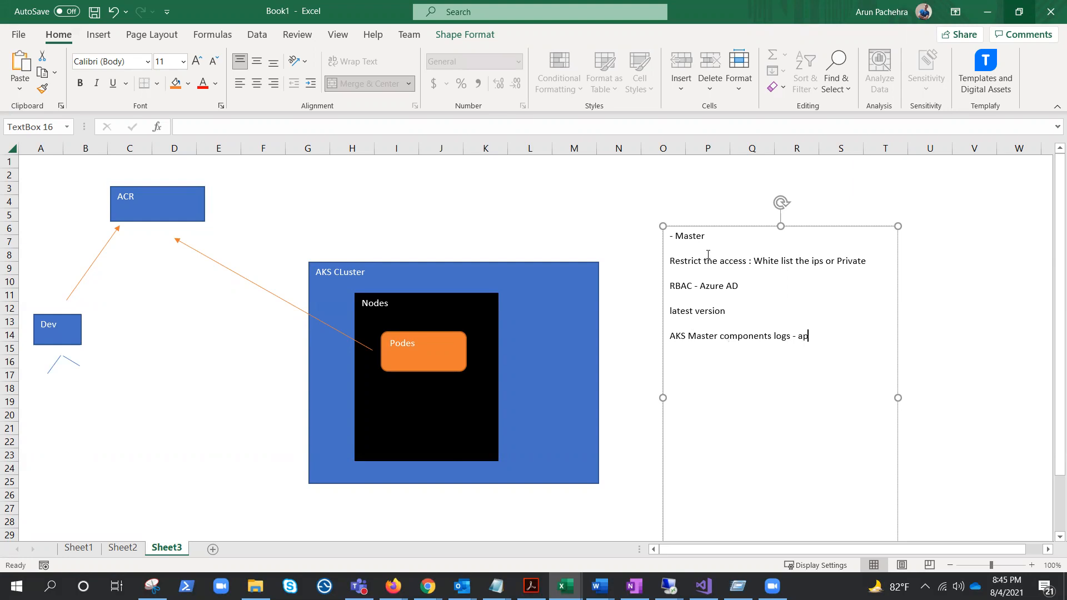
text(i-server)
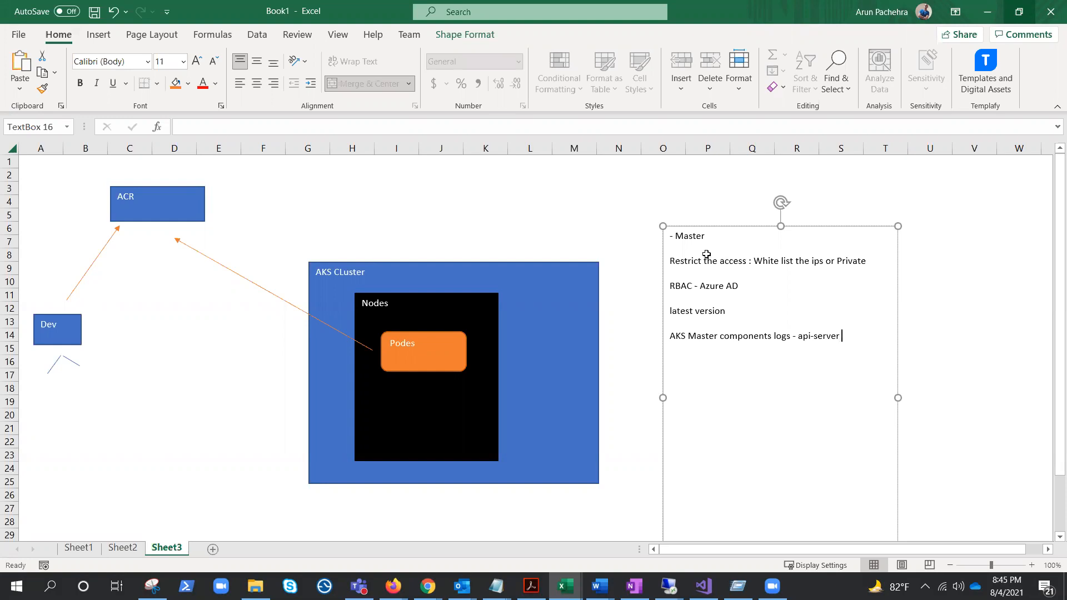
mouse_move(1020, 266)
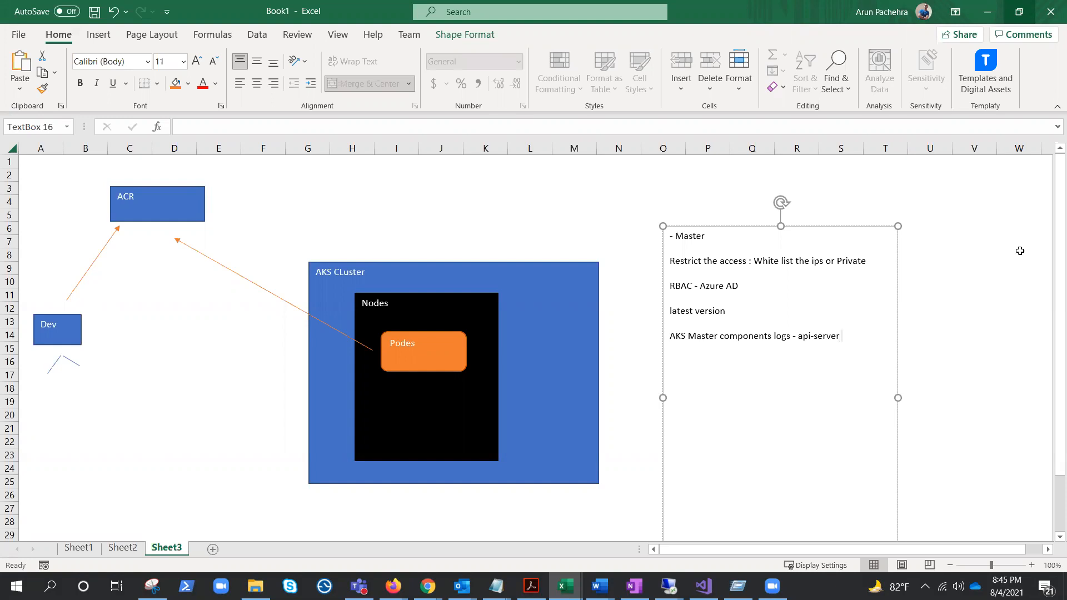